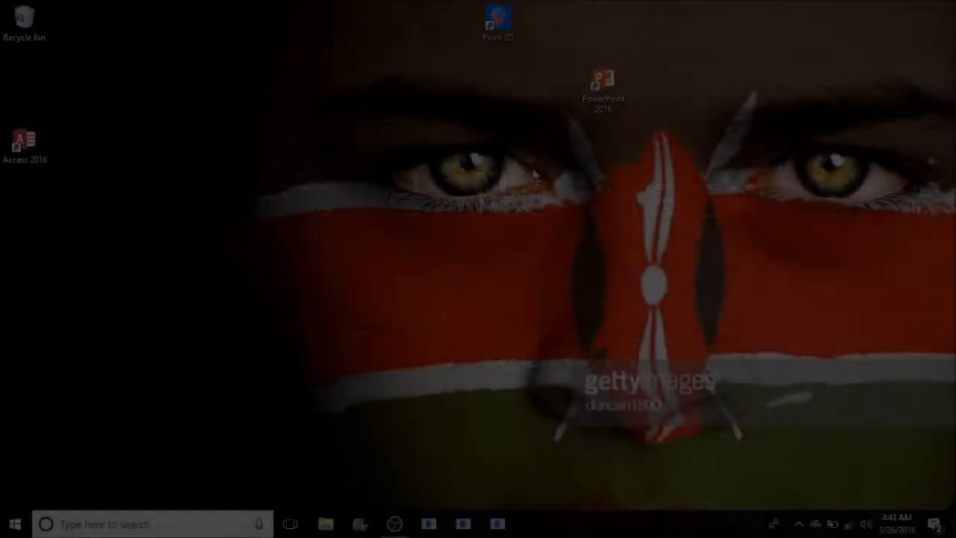
Refresh the desktop twice from its right-click menu.
left_click(13, 523)
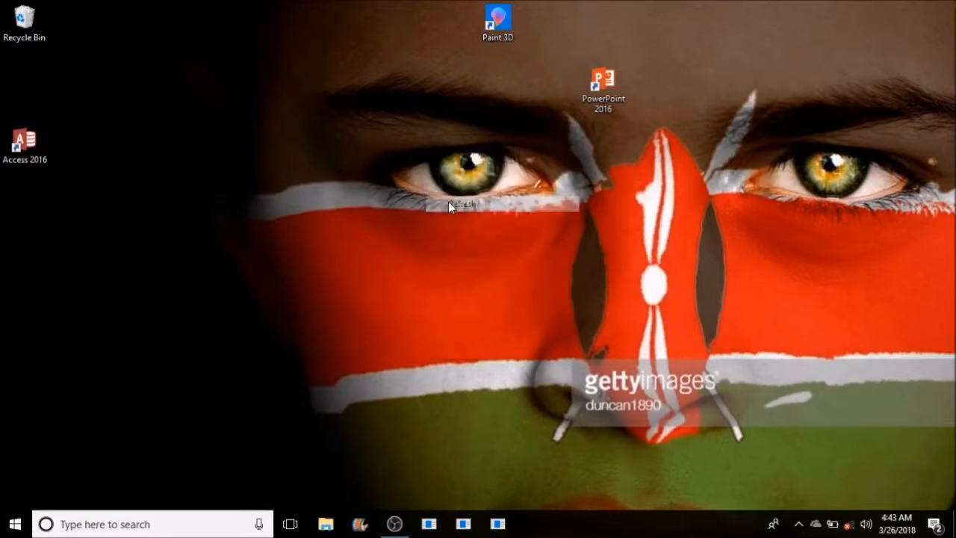
right_click(448, 205)
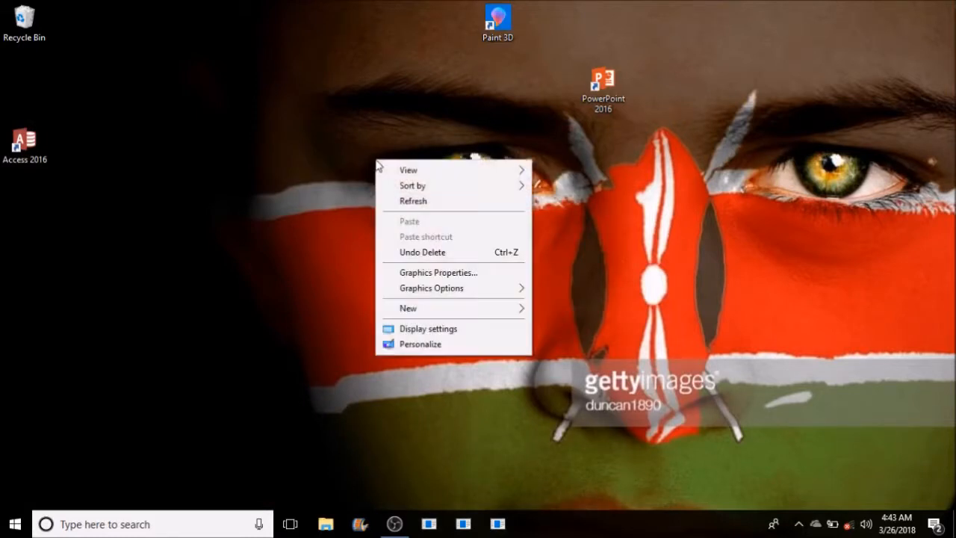
left_click(409, 210)
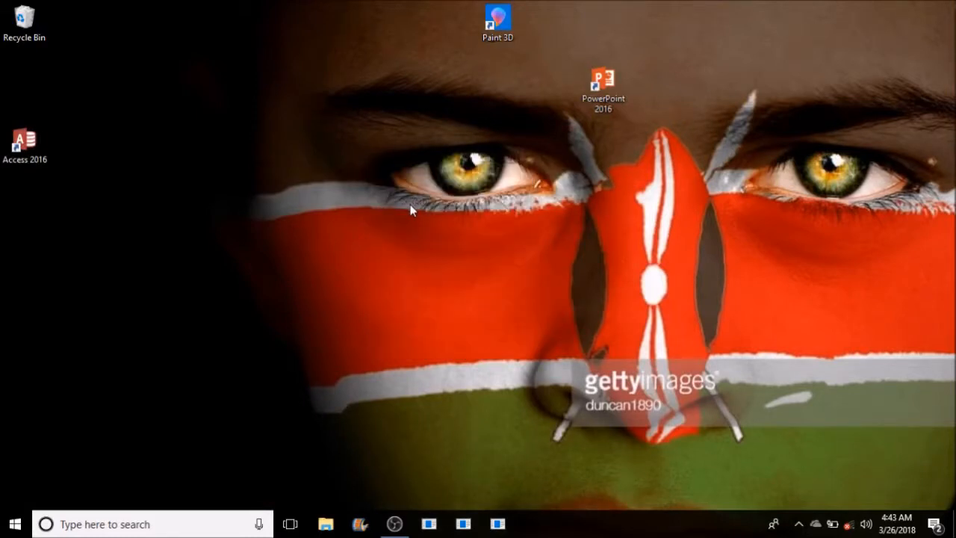
mouse_move(416, 207)
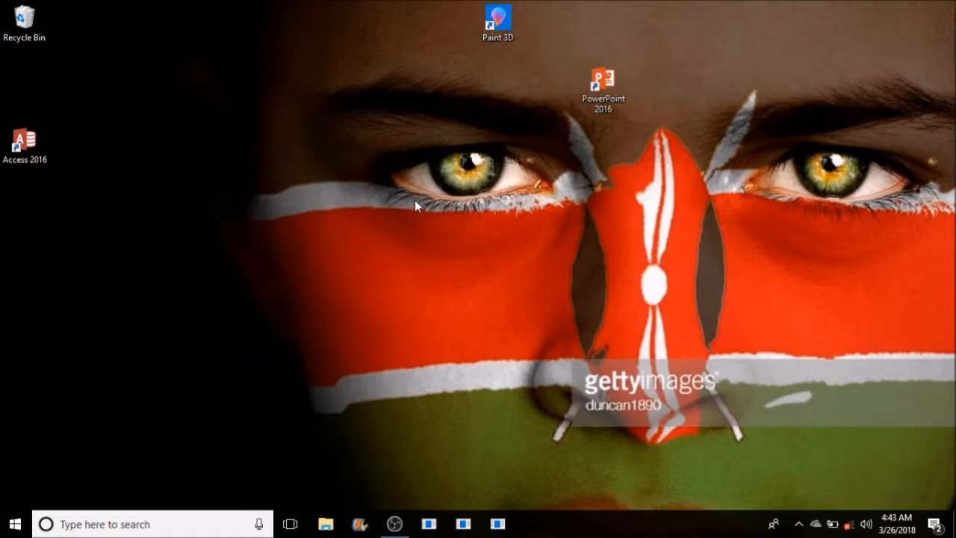
mouse_move(464, 193)
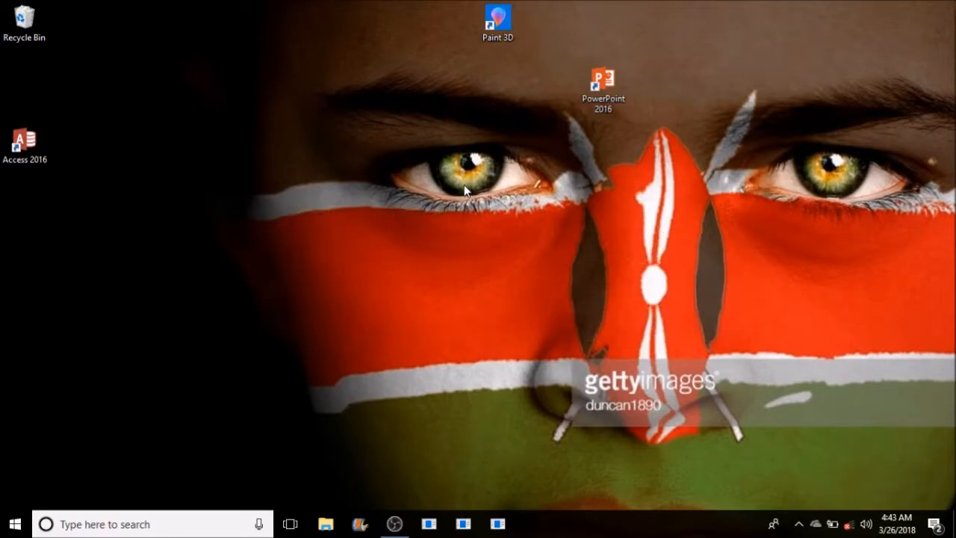
mouse_move(476, 223)
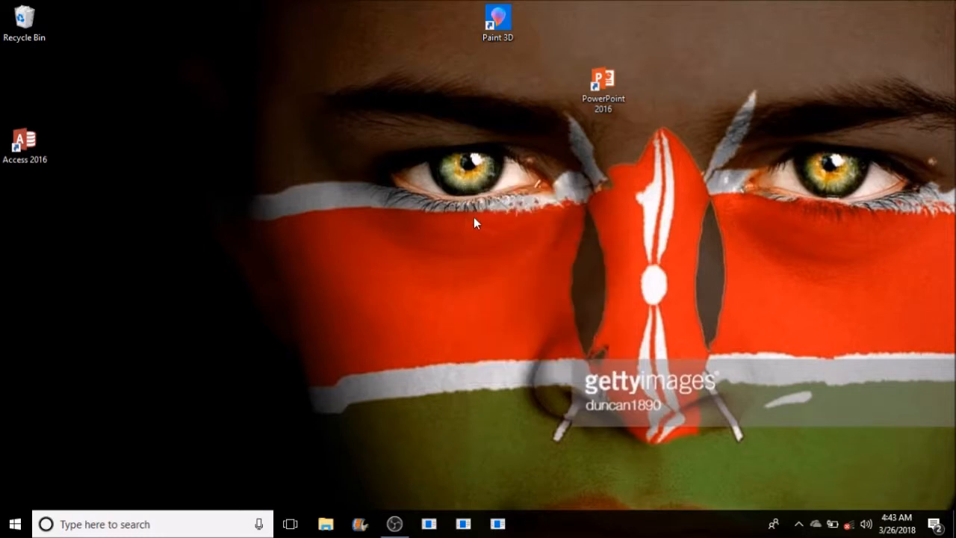
mouse_move(458, 192)
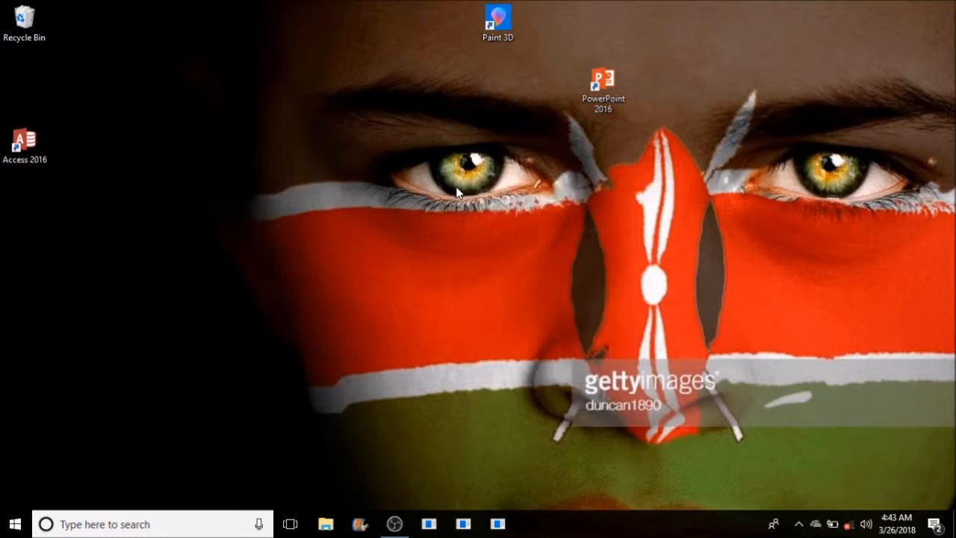
right_click(457, 192)
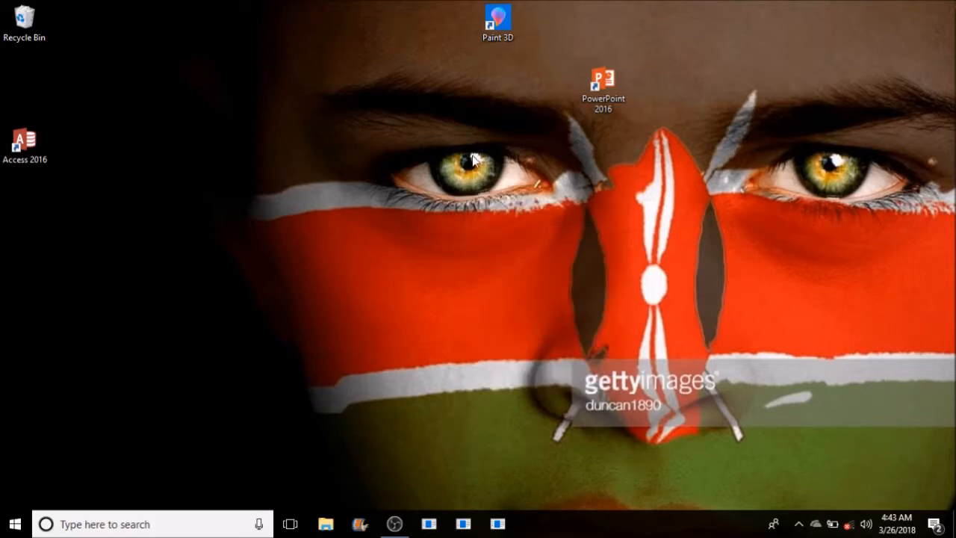
mouse_move(492, 200)
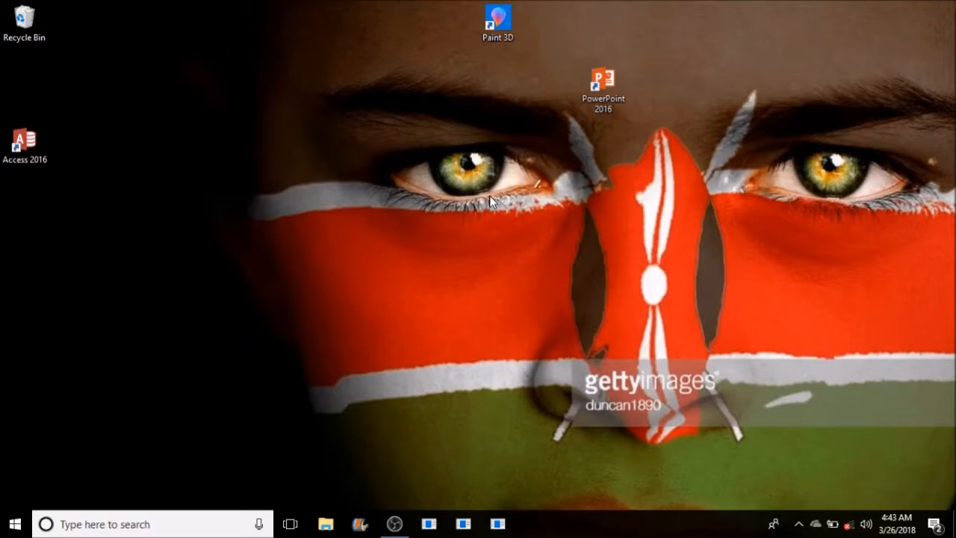
right_click(491, 200)
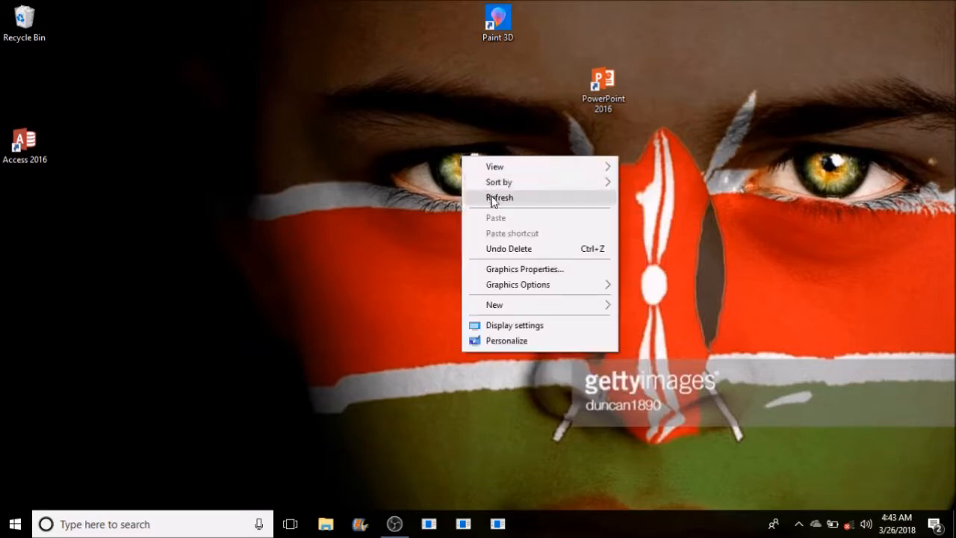
left_click(498, 197)
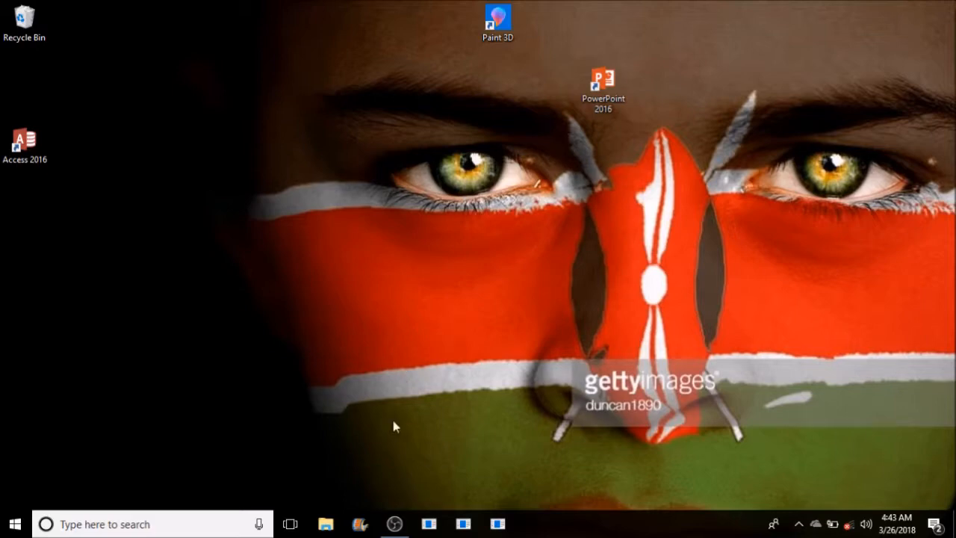
Browse This PC to Local Disk (D:) and select the blender-2.79a-windows64 installer.
left_click(324, 523)
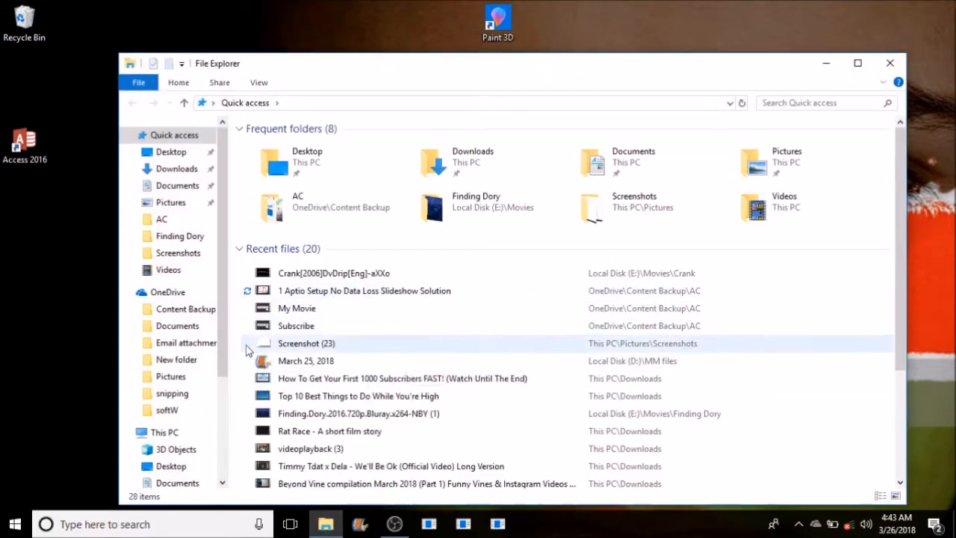
scroll("down", 3)
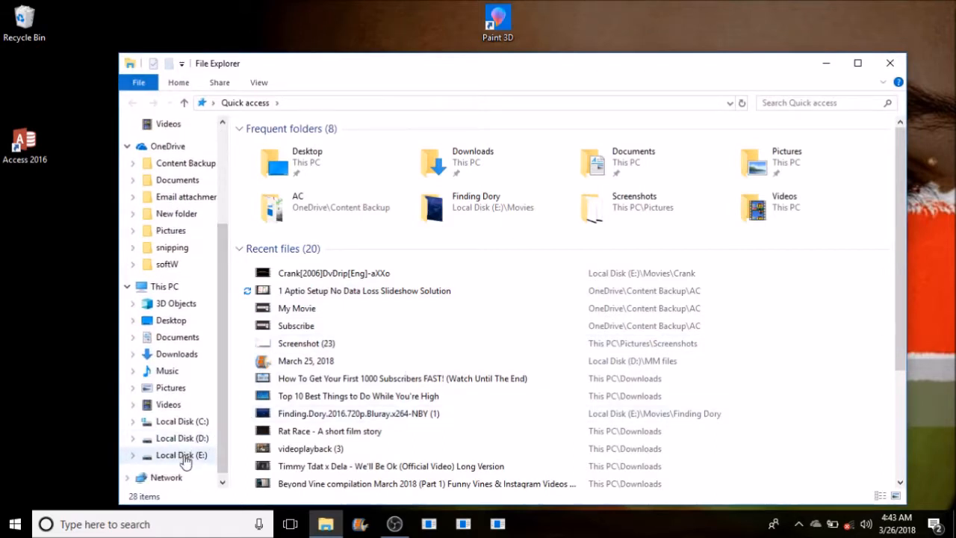
left_click(182, 438)
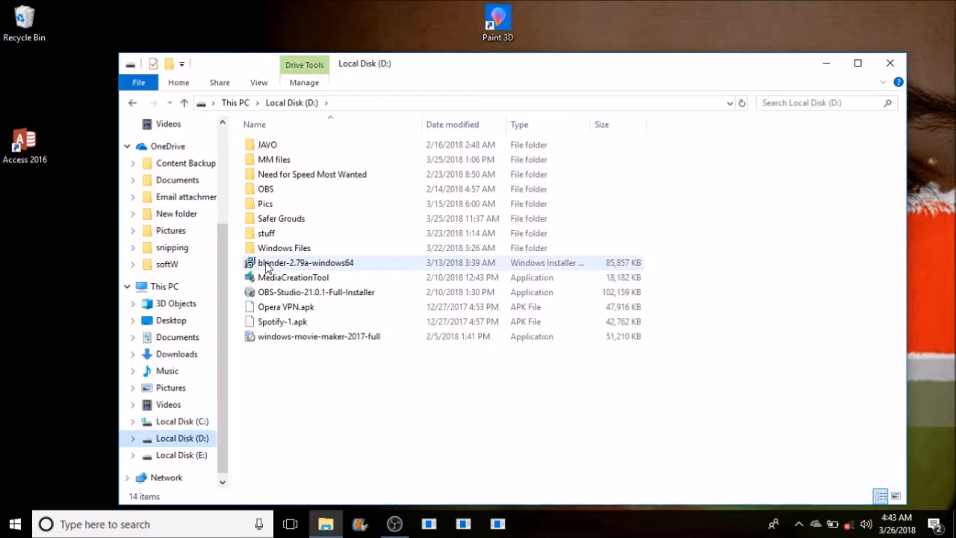
mouse_move(267, 265)
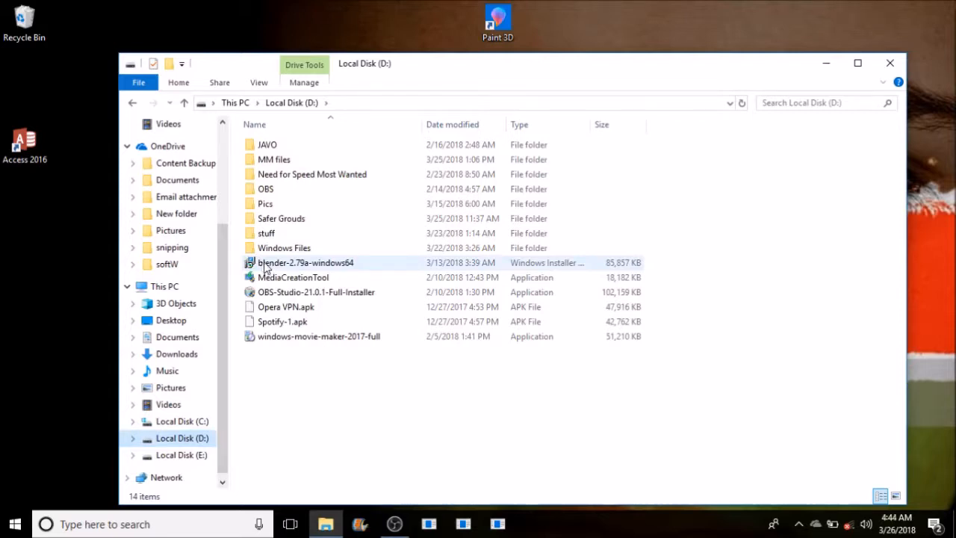
left_click(304, 262)
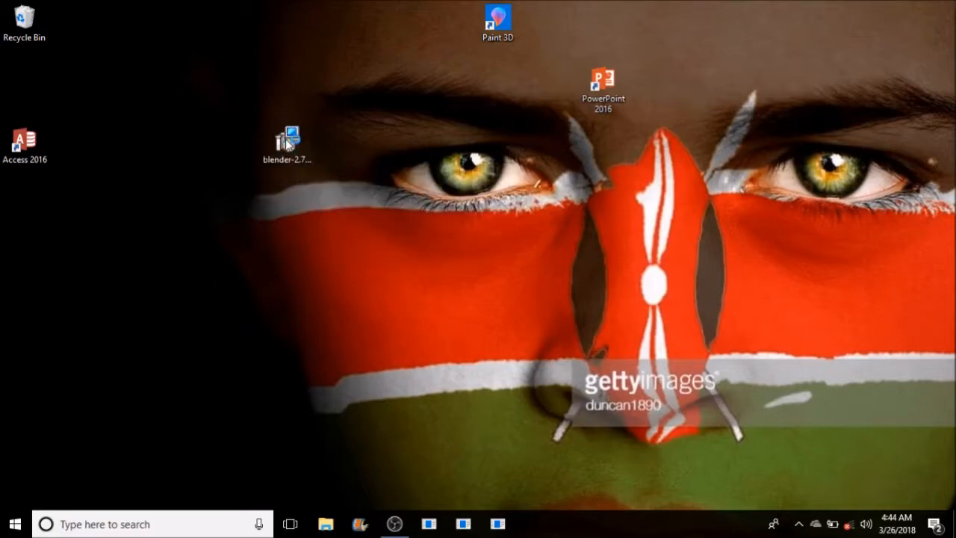
Launch blender-2.79a-windows64 setup, accept the GNU GPL license, and reach Custom Setup.
double_click(287, 142)
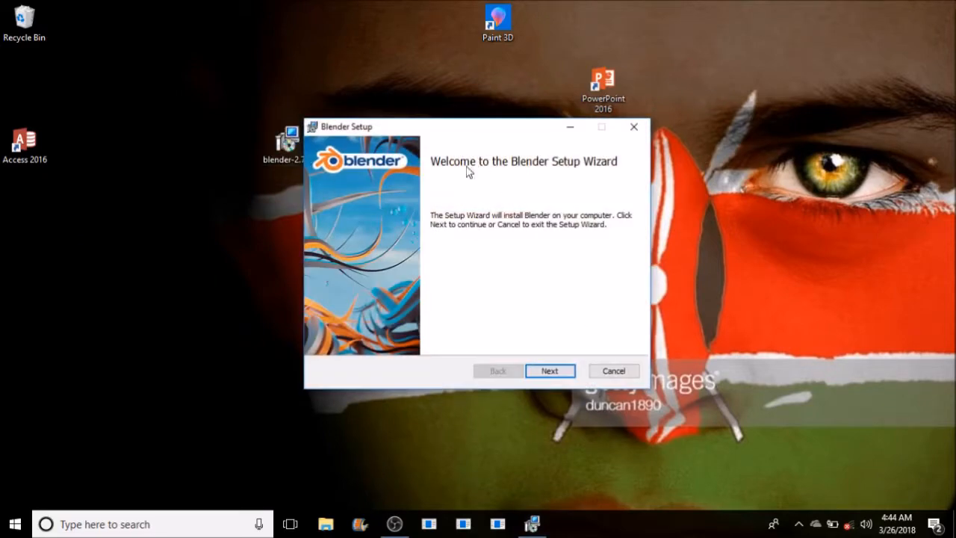
left_click(549, 370)
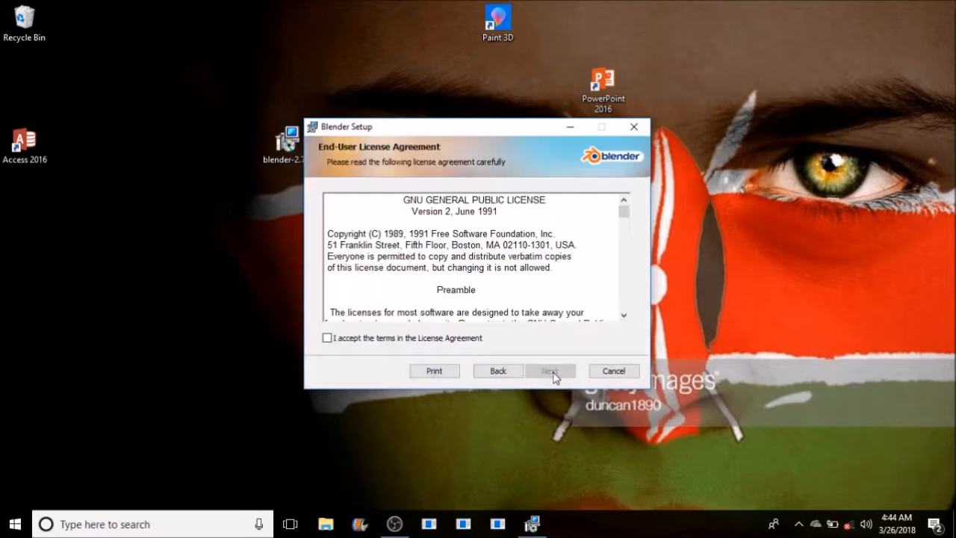
left_click(327, 338)
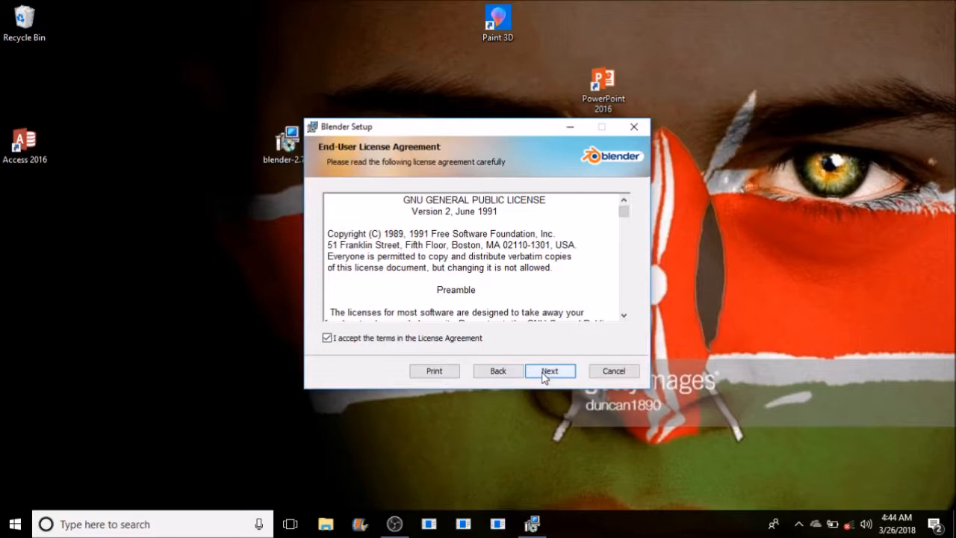
left_click(549, 370)
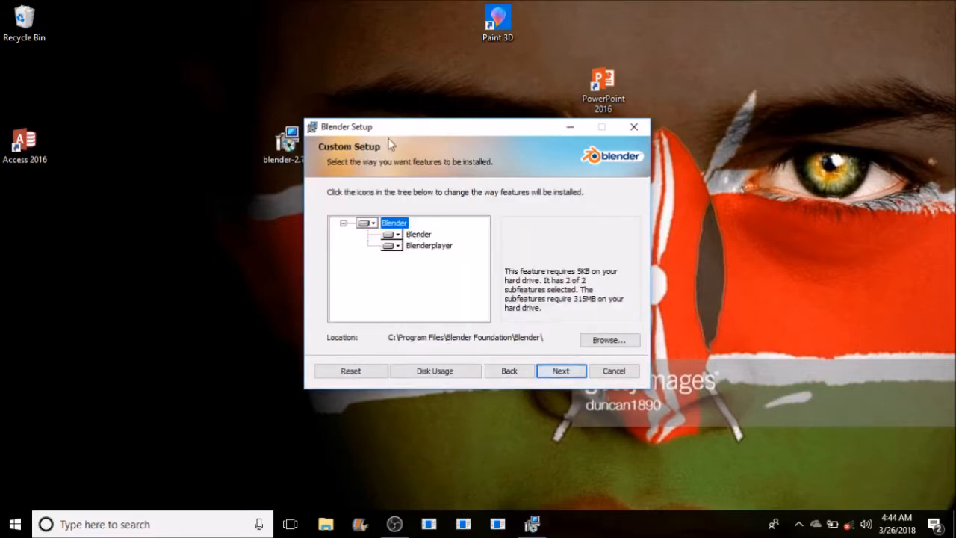
mouse_move(441, 291)
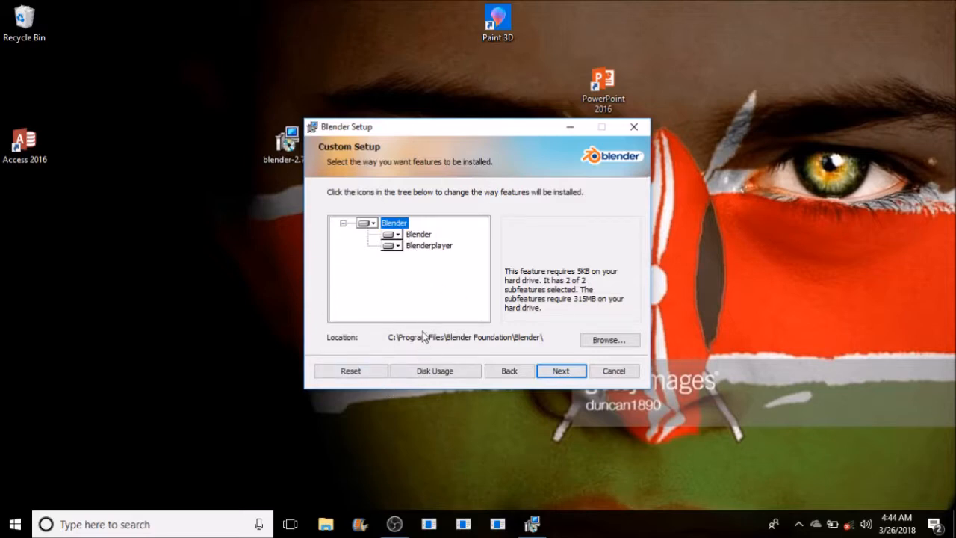
mouse_move(527, 240)
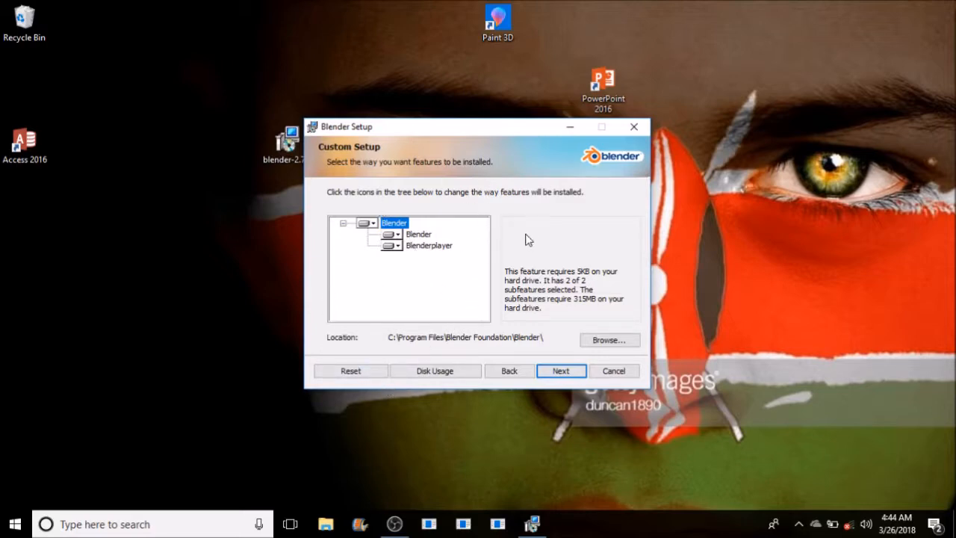
mouse_move(417, 348)
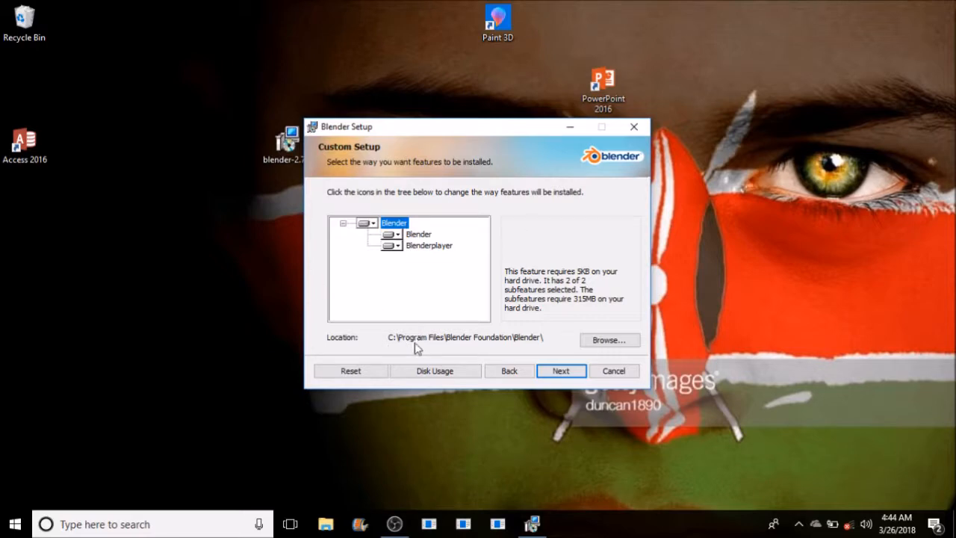
mouse_move(418, 301)
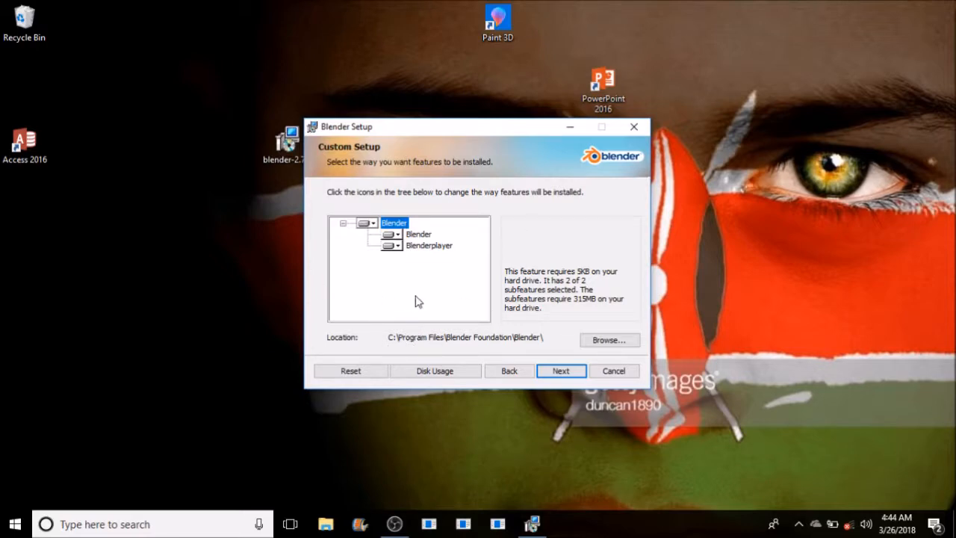
mouse_move(415, 256)
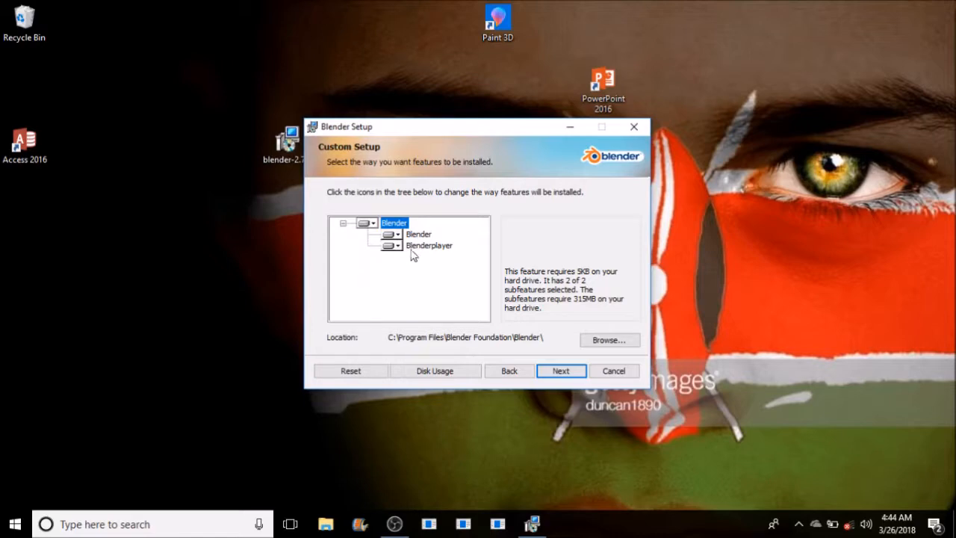
mouse_move(569, 304)
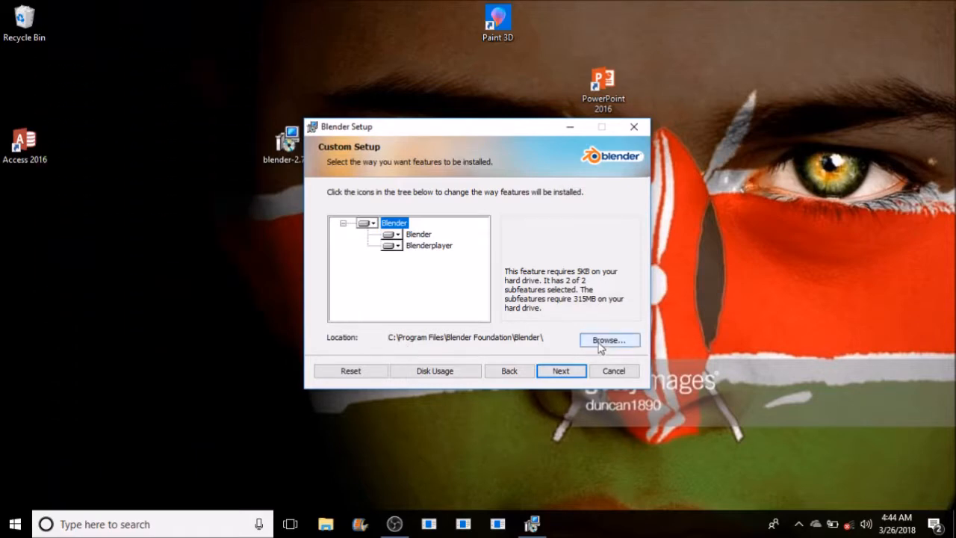
left_click(608, 340)
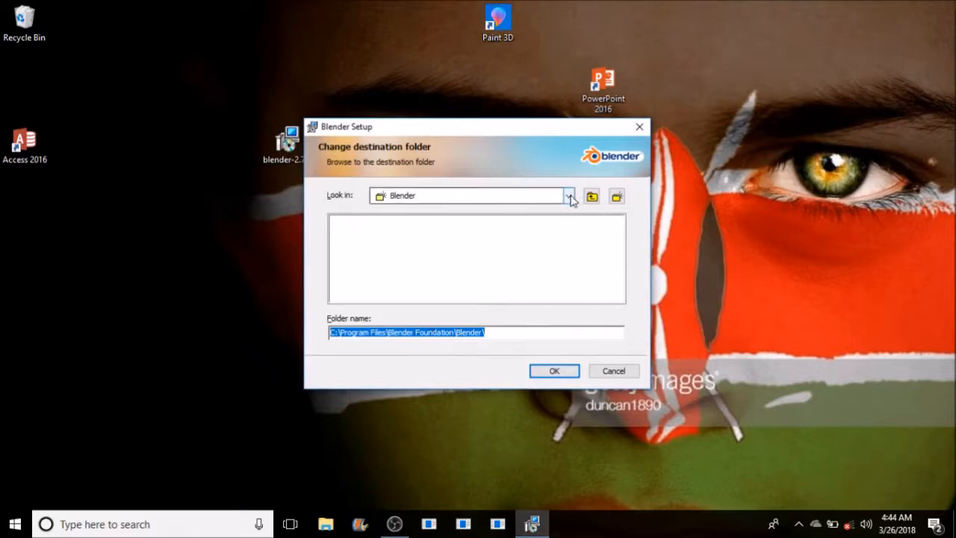
Change the install folder to D:\Blender and advance to the Ready to install page.
left_click(569, 195)
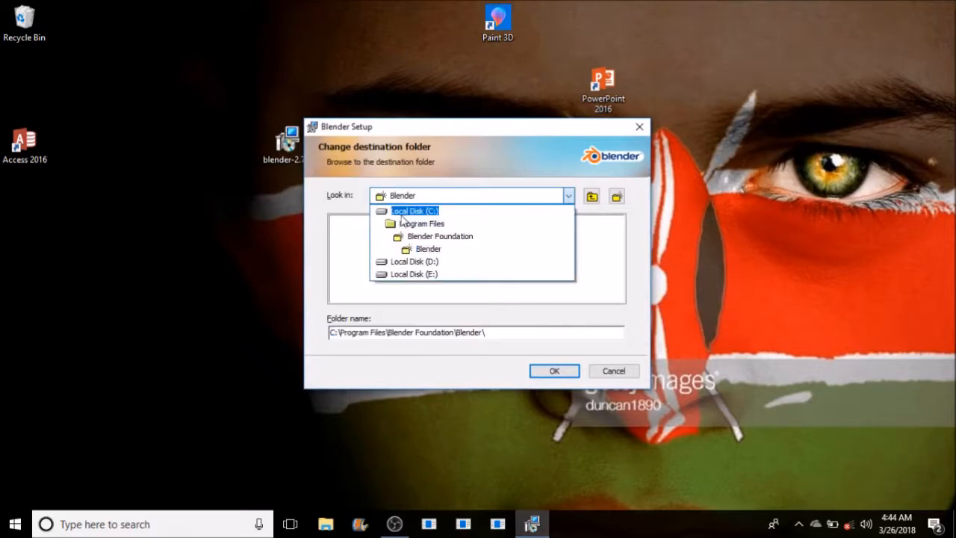
left_click(414, 262)
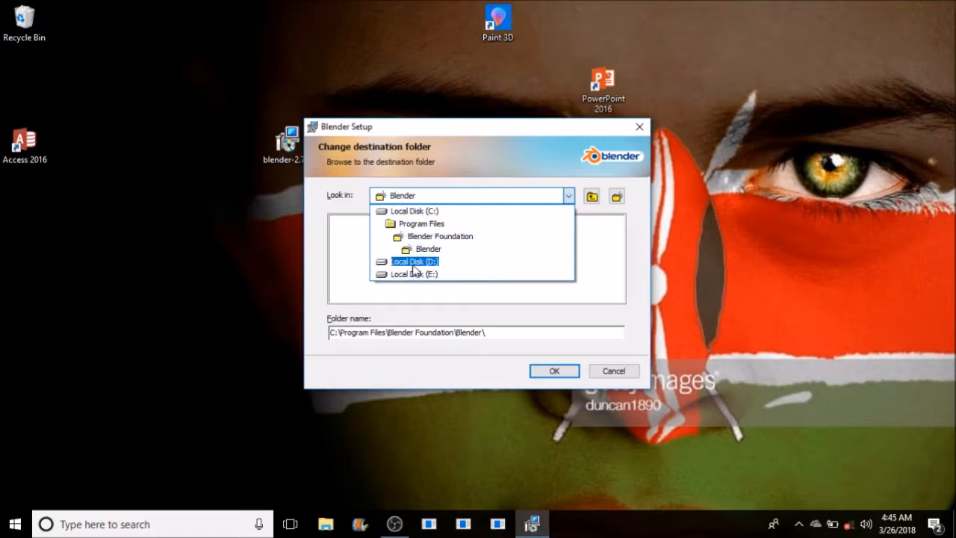
left_click(415, 261)
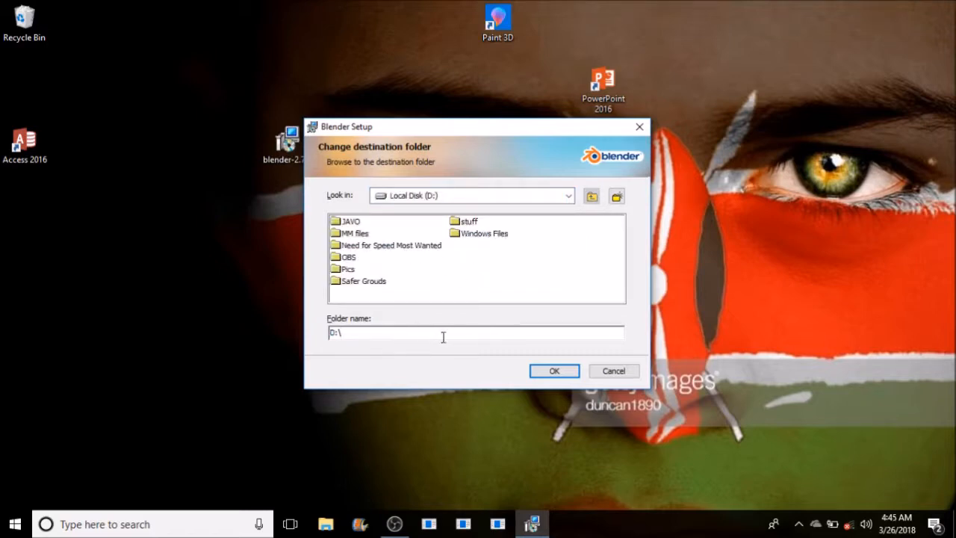
type("Blender")
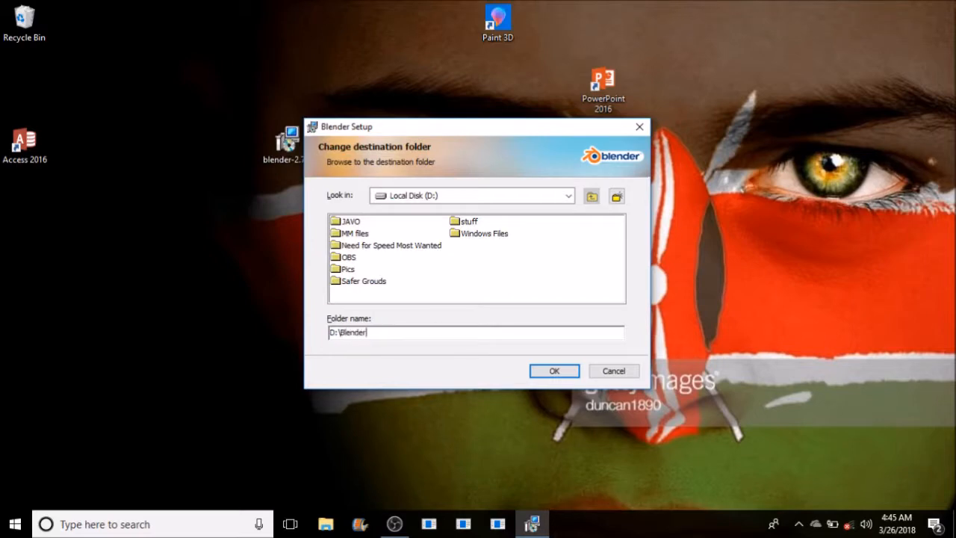
left_click(553, 370)
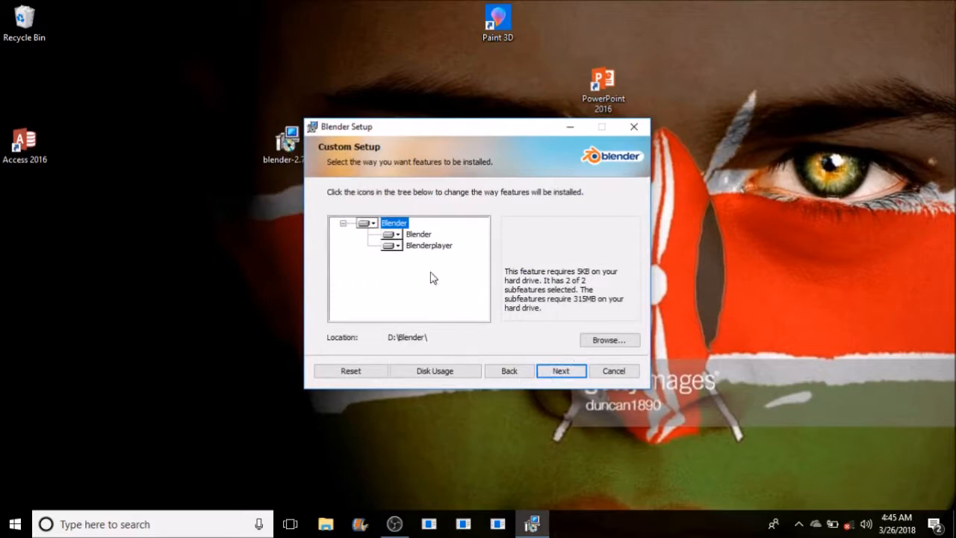
mouse_move(400, 348)
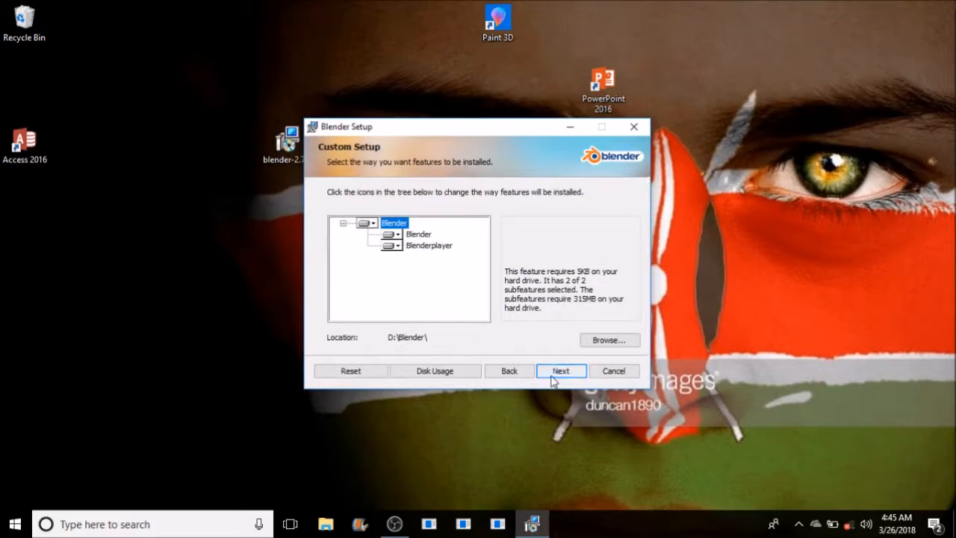
left_click(560, 370)
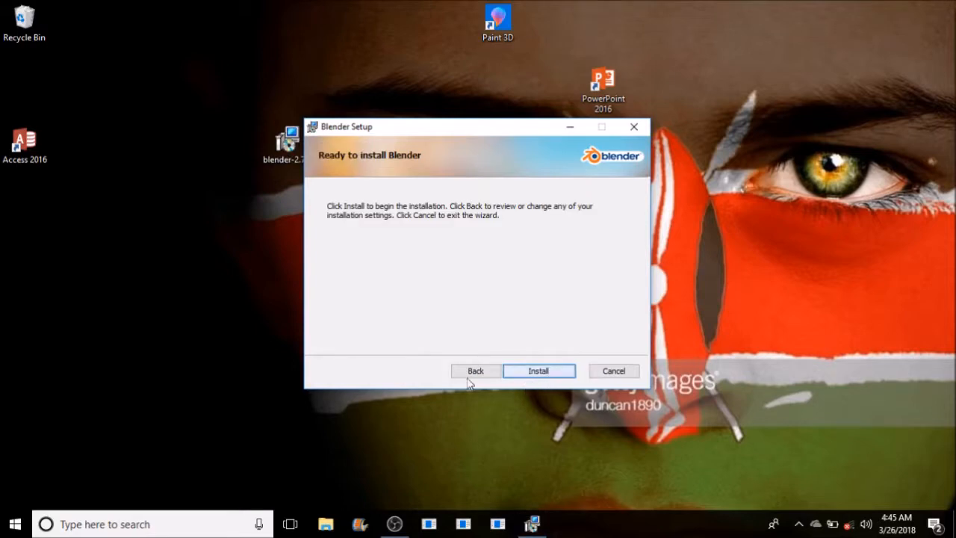
mouse_move(461, 270)
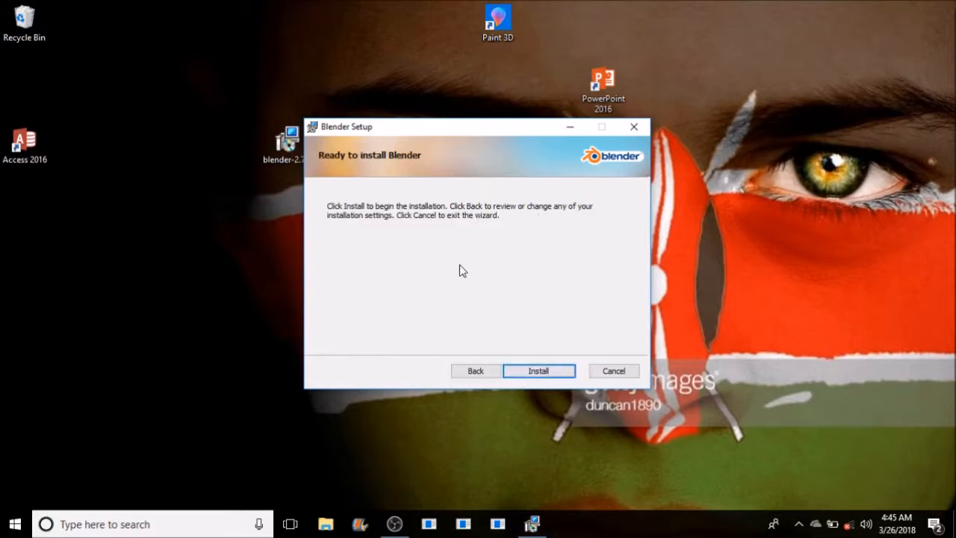
mouse_move(450, 272)
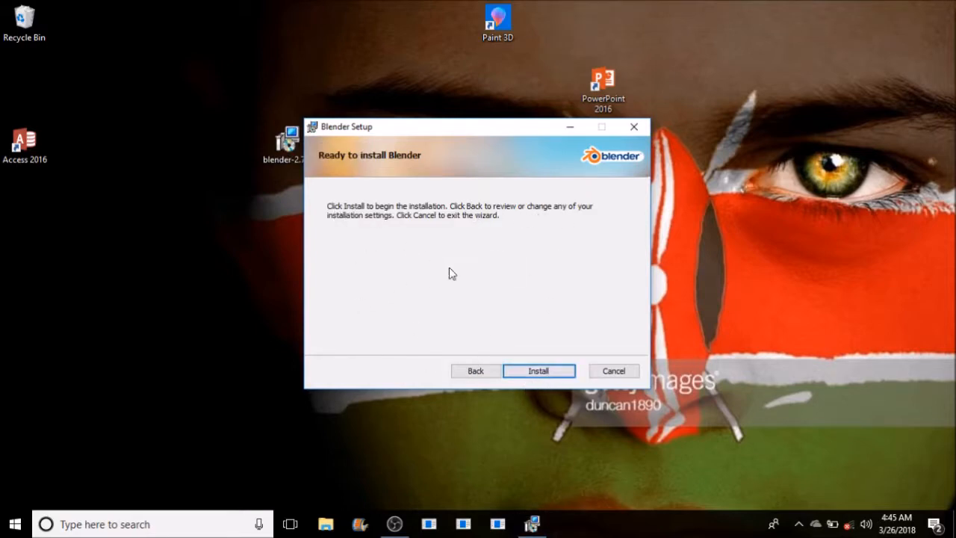
Start installing Blender from the Ready to install page.
left_click(538, 370)
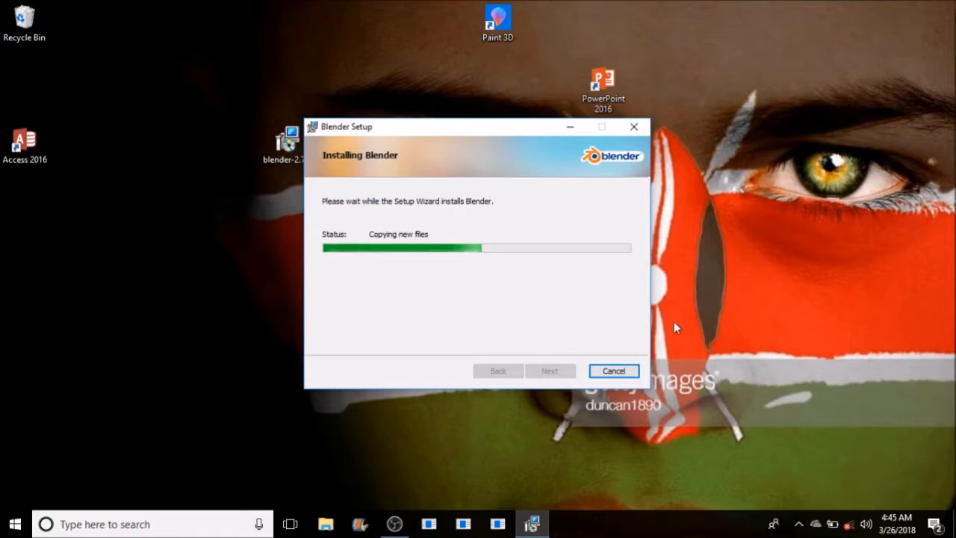
mouse_move(694, 319)
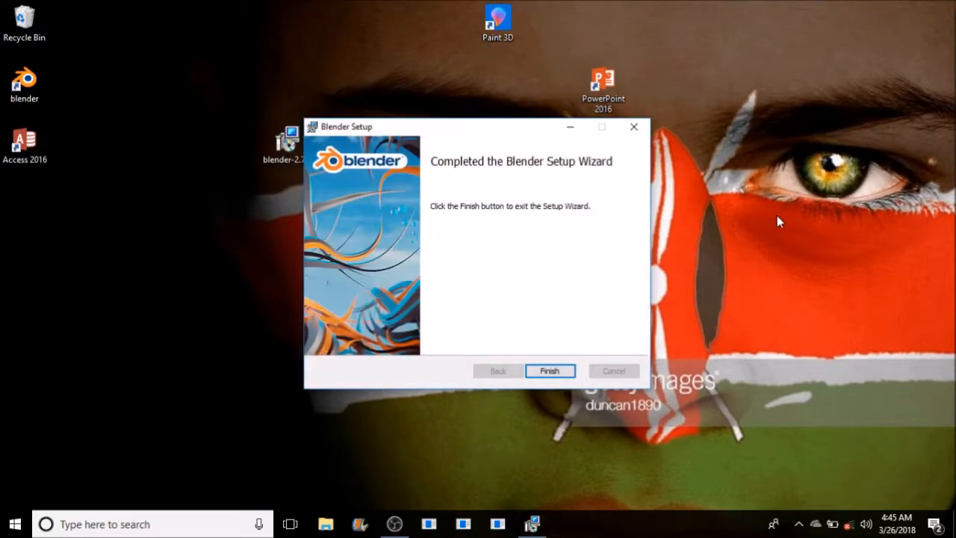
mouse_move(738, 393)
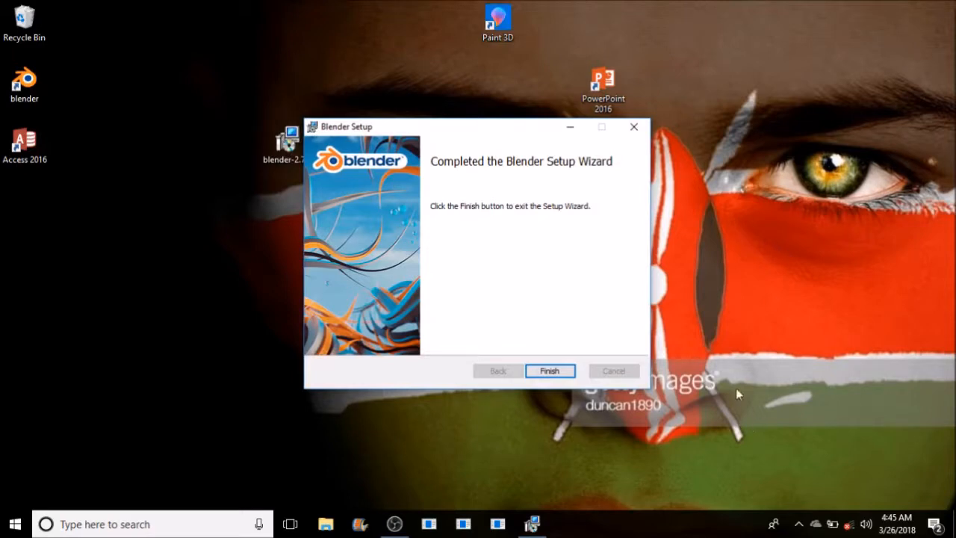
mouse_move(736, 368)
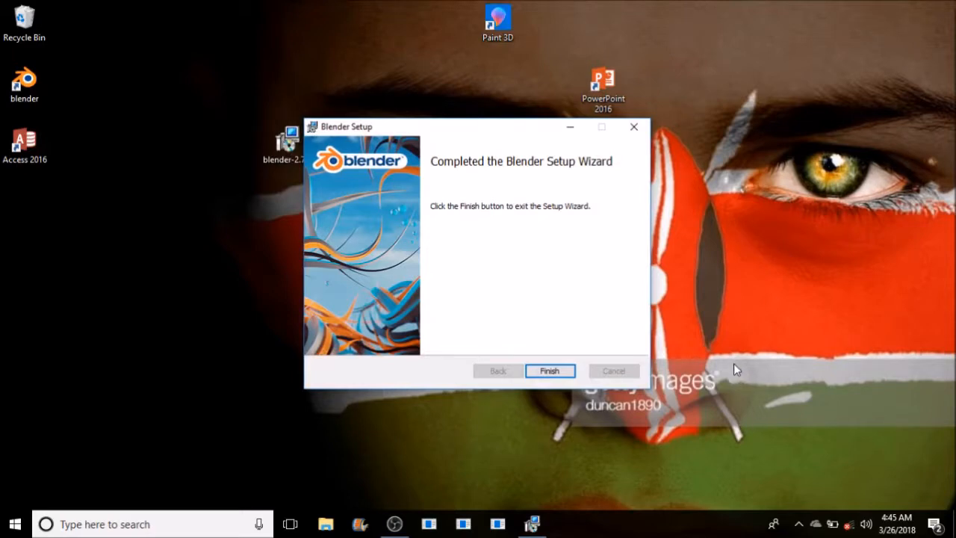
mouse_move(549, 378)
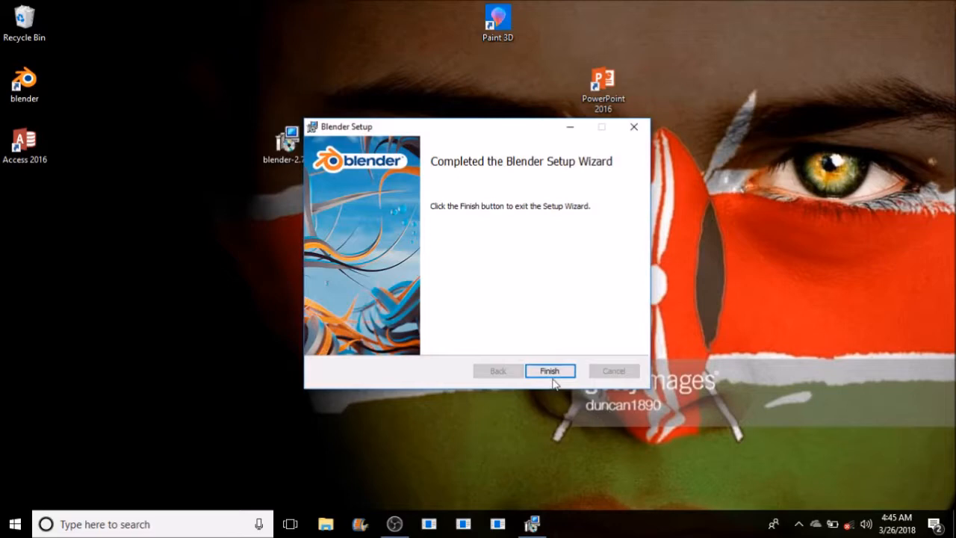
Finish and exit the completed Blender Setup Wizard.
left_click(549, 370)
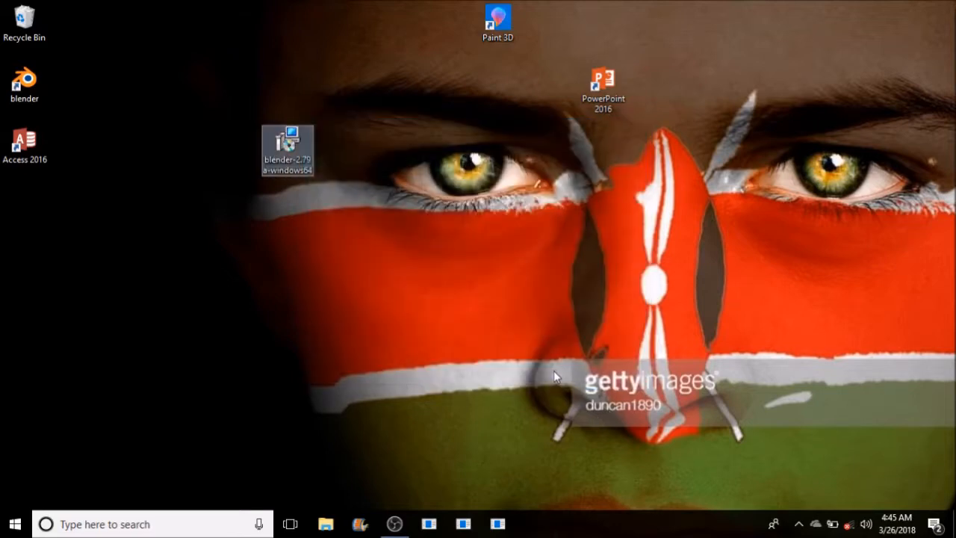
mouse_move(43, 66)
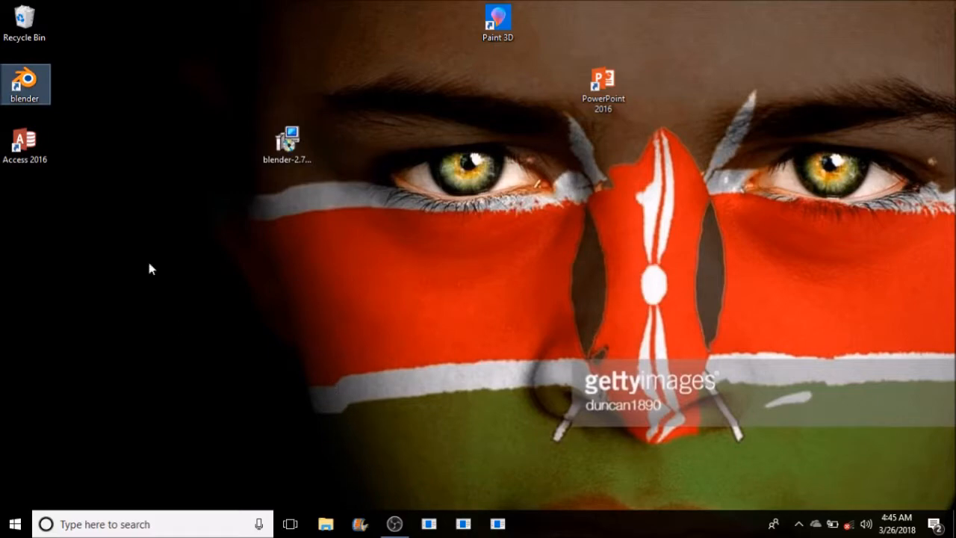
Launch Blender 2.79 from the new desktop shortcut.
double_click(25, 84)
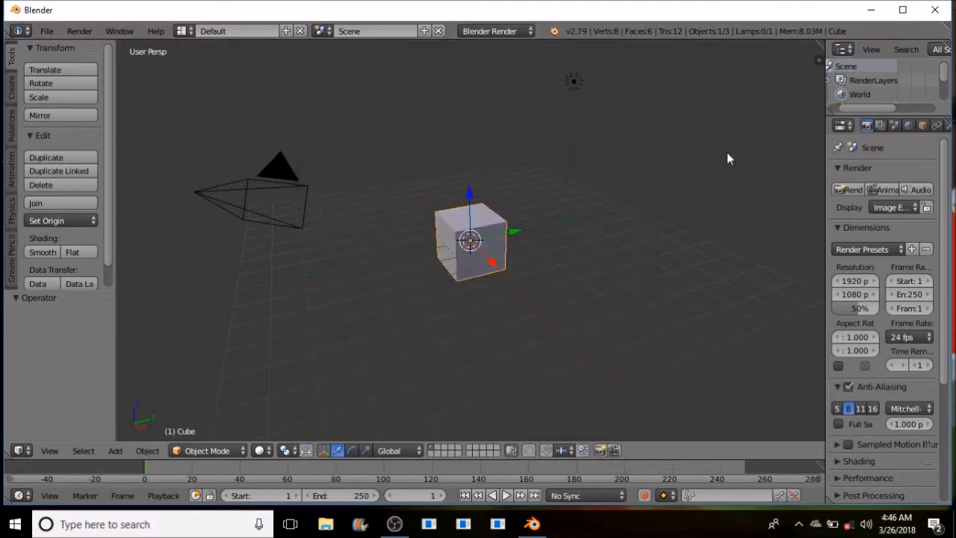
mouse_move(923, 35)
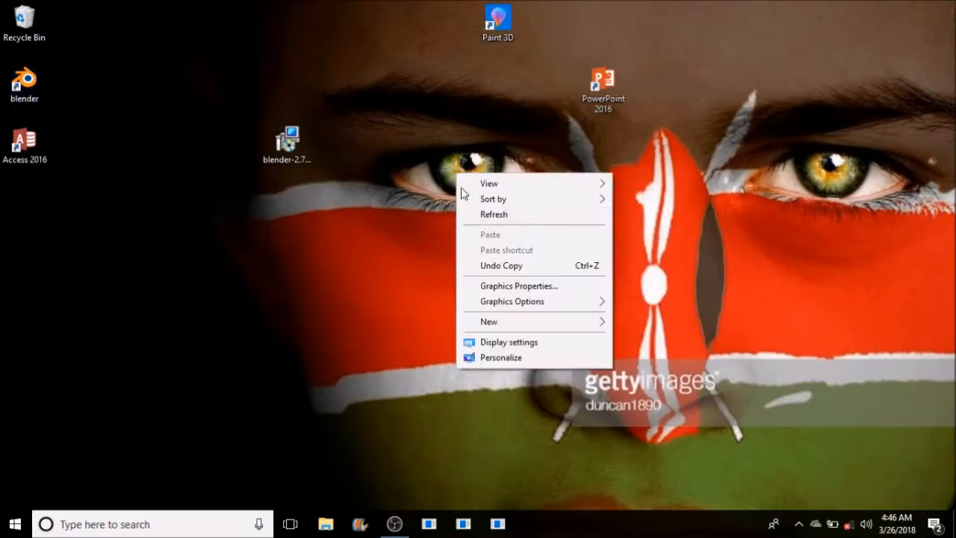
left_click(471, 194)
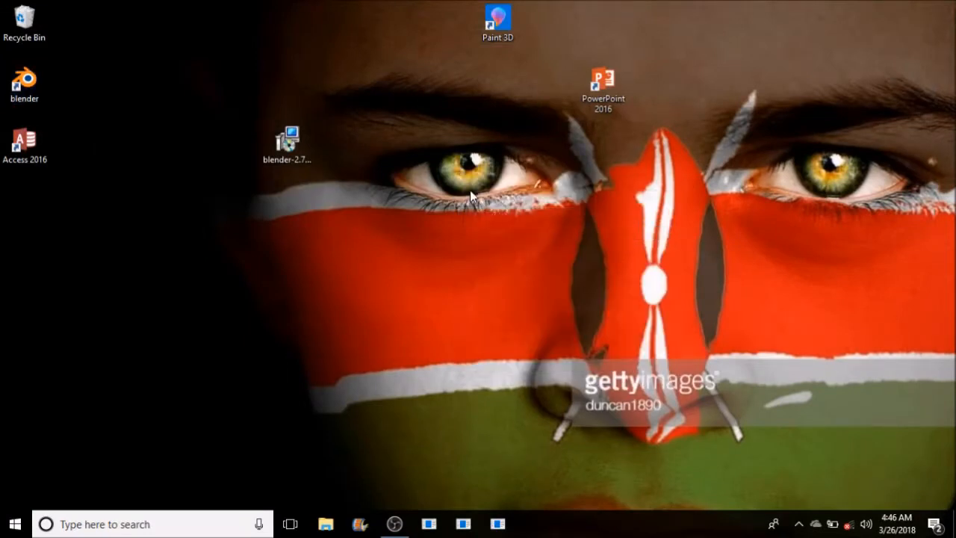
mouse_move(489, 244)
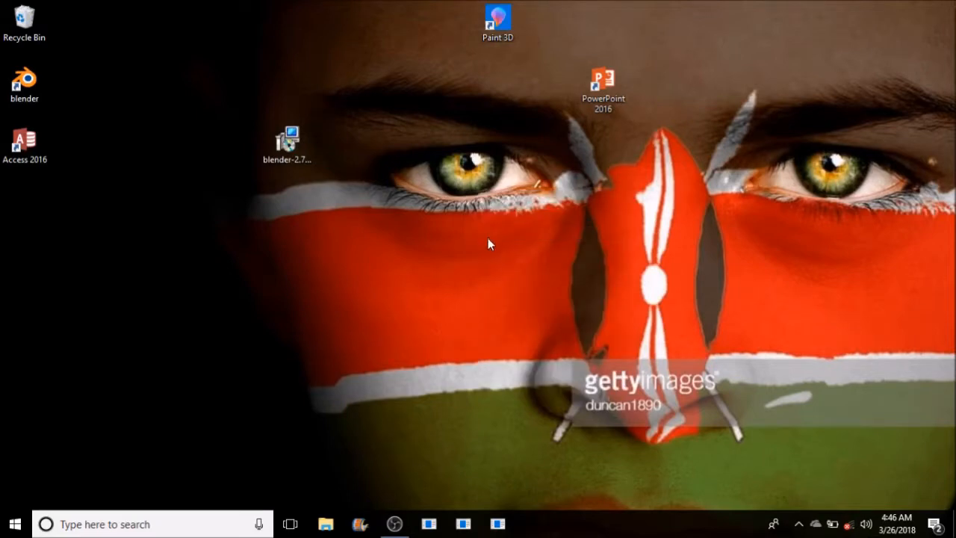
mouse_move(490, 250)
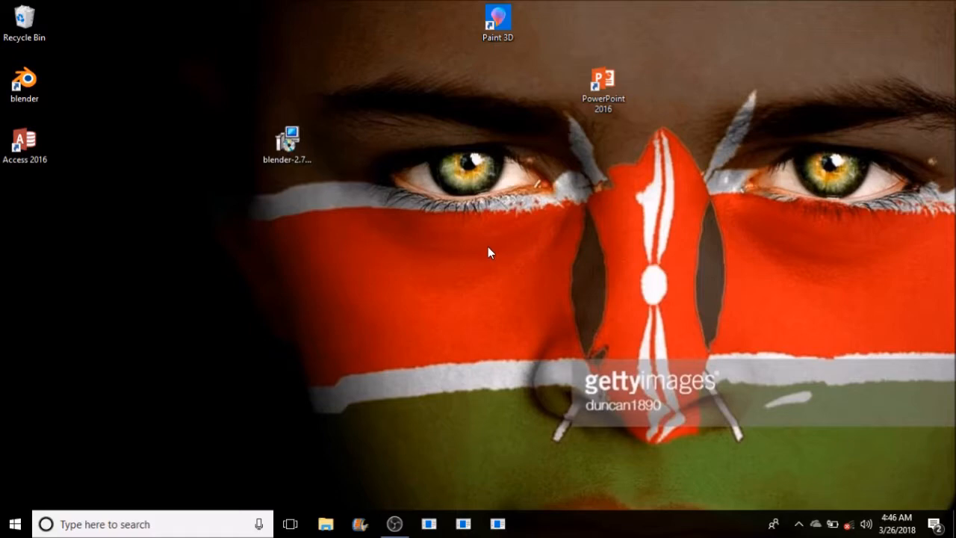
mouse_move(476, 274)
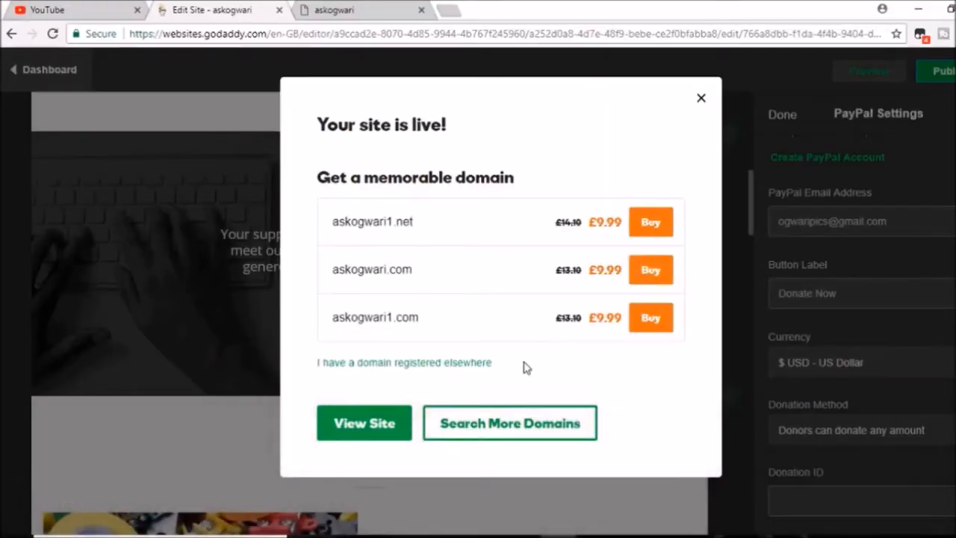
mouse_move(525, 355)
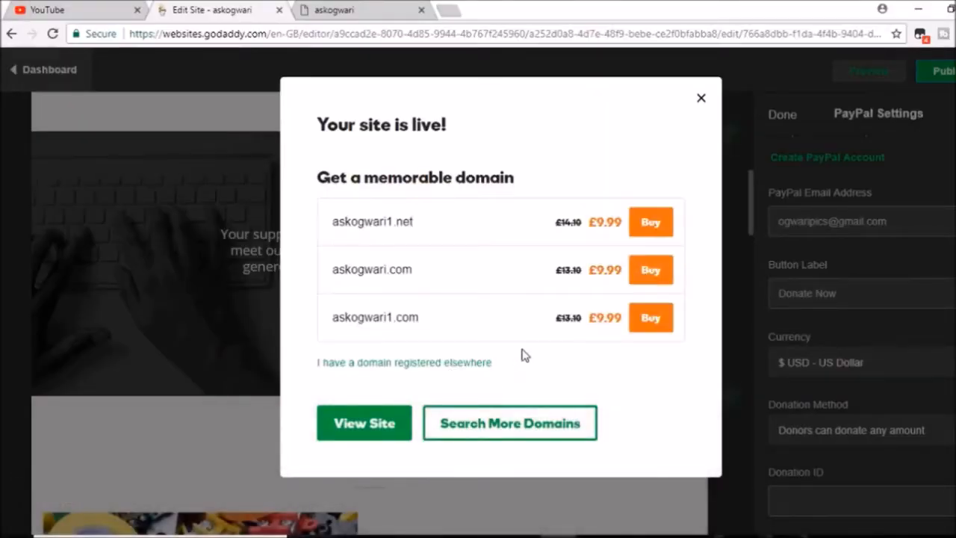
View the live site askogwari1.godaddysites.com from the 'Your site is live!' dialog.
left_click(364, 423)
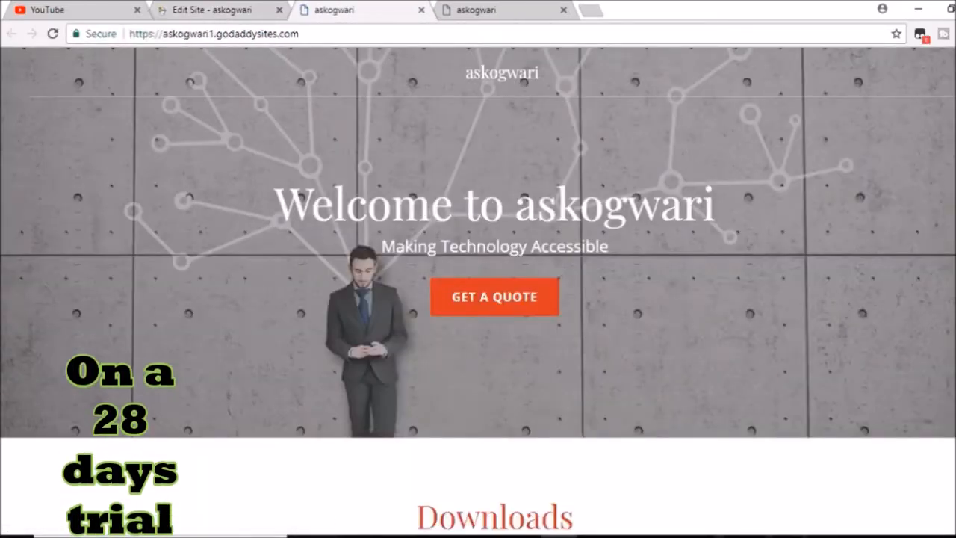
Scroll past Downloads and start a PayPal donation with DONATE NOW.
scroll("down", 3)
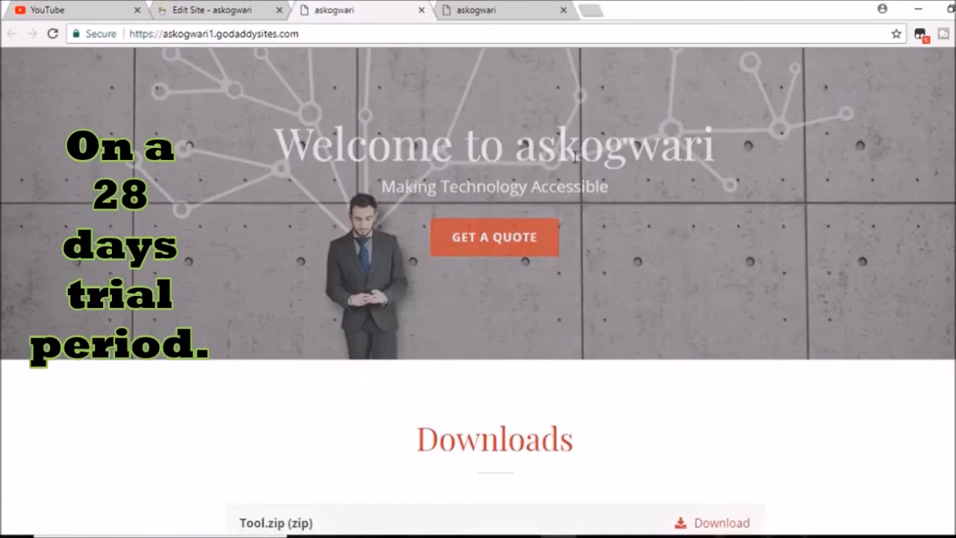
scroll("down", 3)
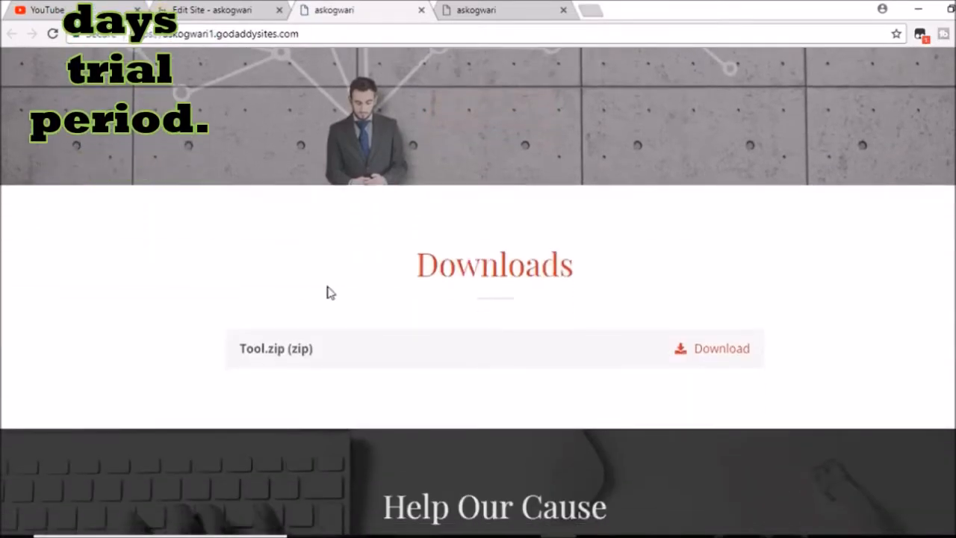
mouse_move(711, 349)
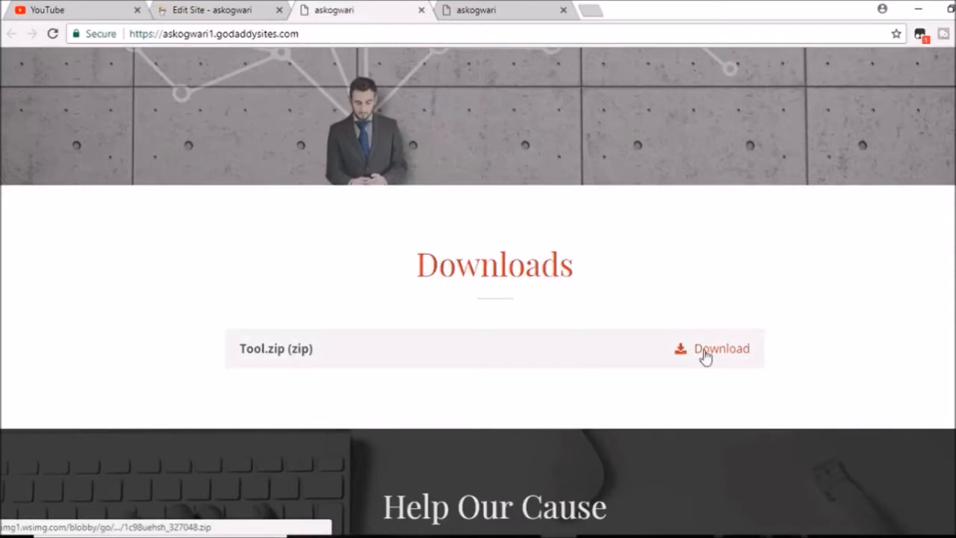
scroll("down", 3)
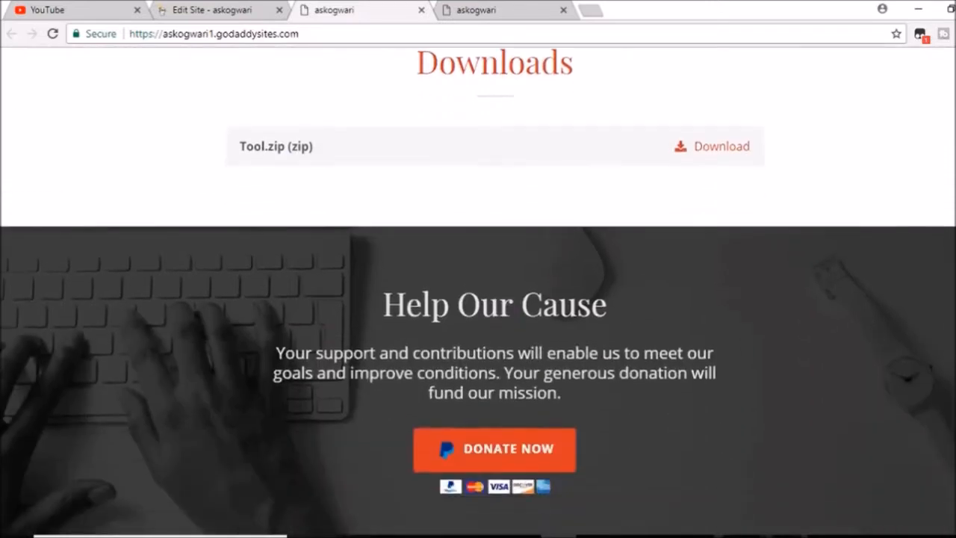
mouse_move(504, 442)
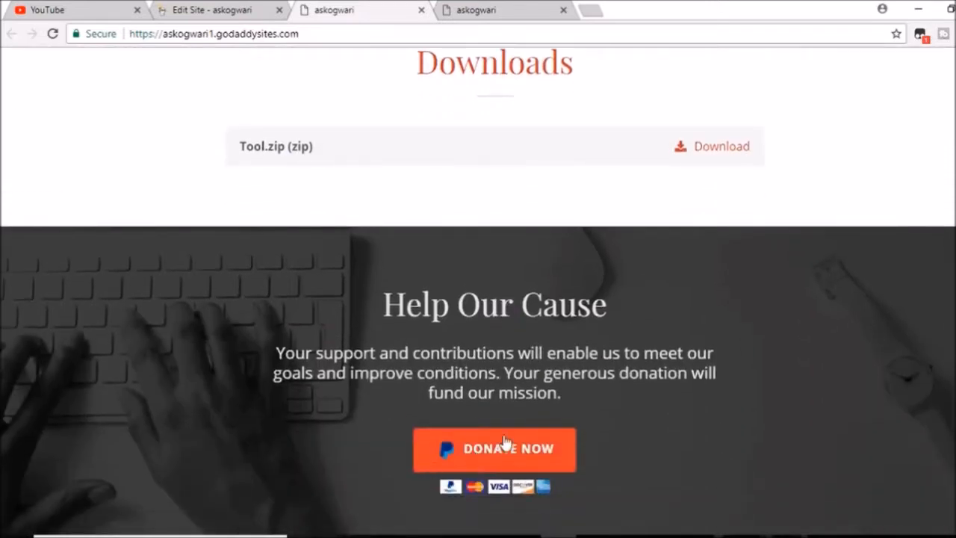
left_click(493, 448)
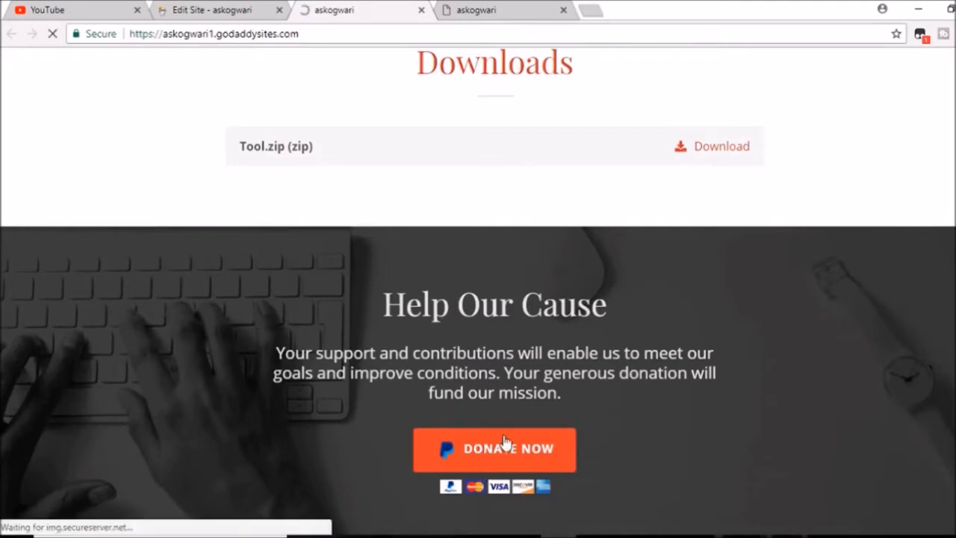
left_click(493, 448)
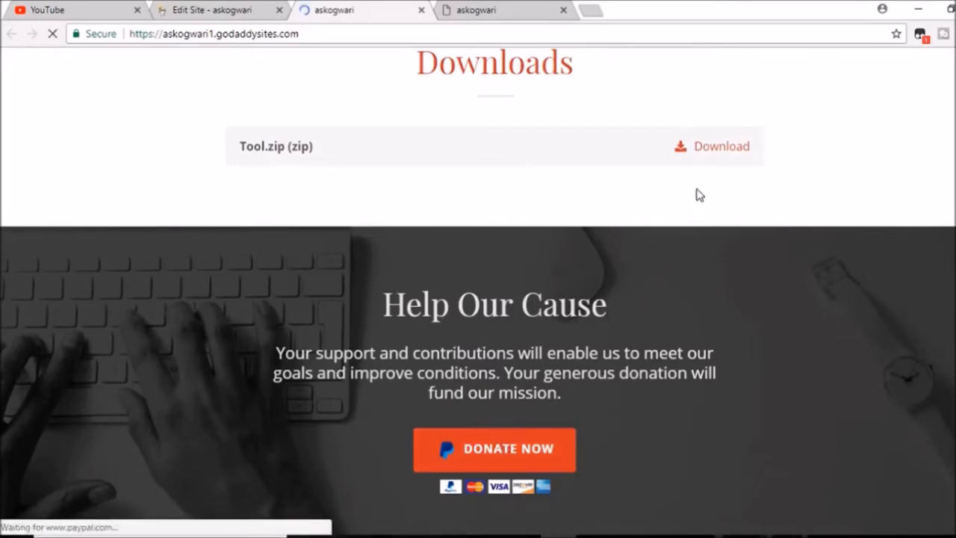
left_click(494, 448)
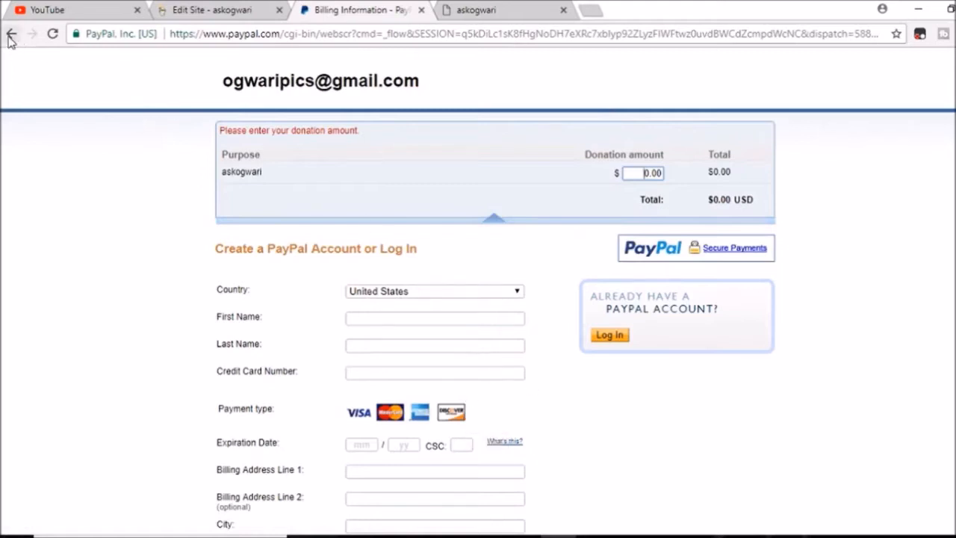
Leave the PayPal billing page and return to the askogwari site.
left_click(11, 34)
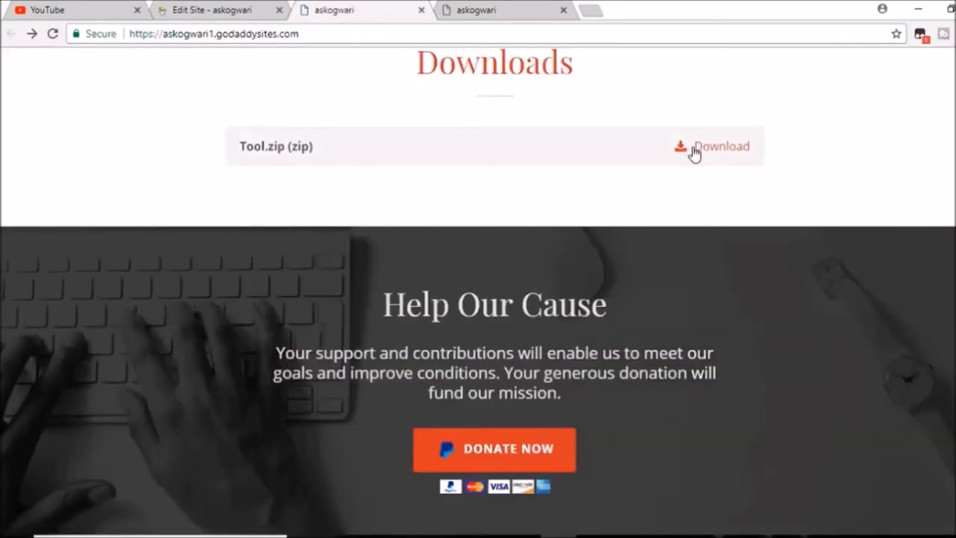
Download Tool.zip from the site's Downloads section.
left_click(709, 146)
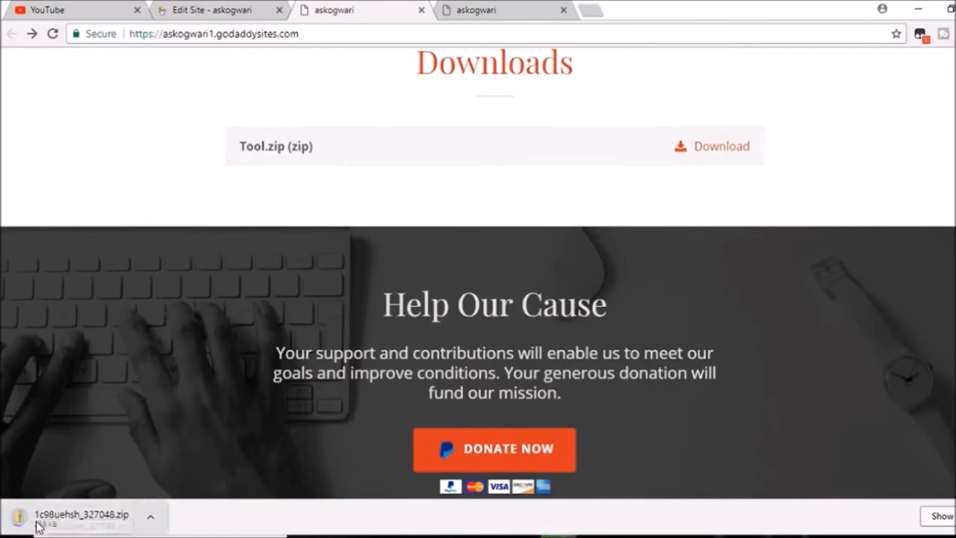